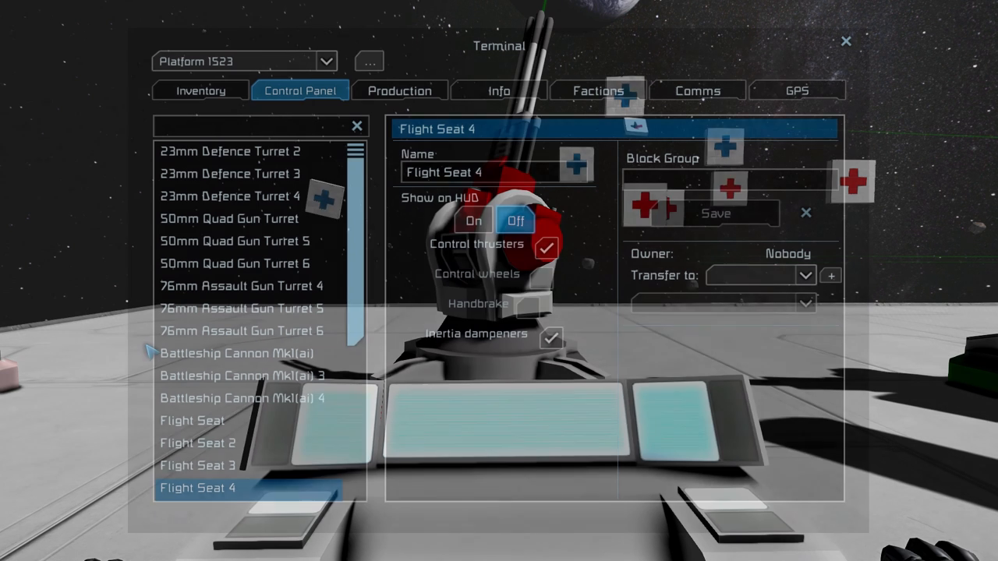
# Step: Fire a single shot from 23mm Defence Turret 2 with its Toggle block On
pyautogui.click(231, 151)
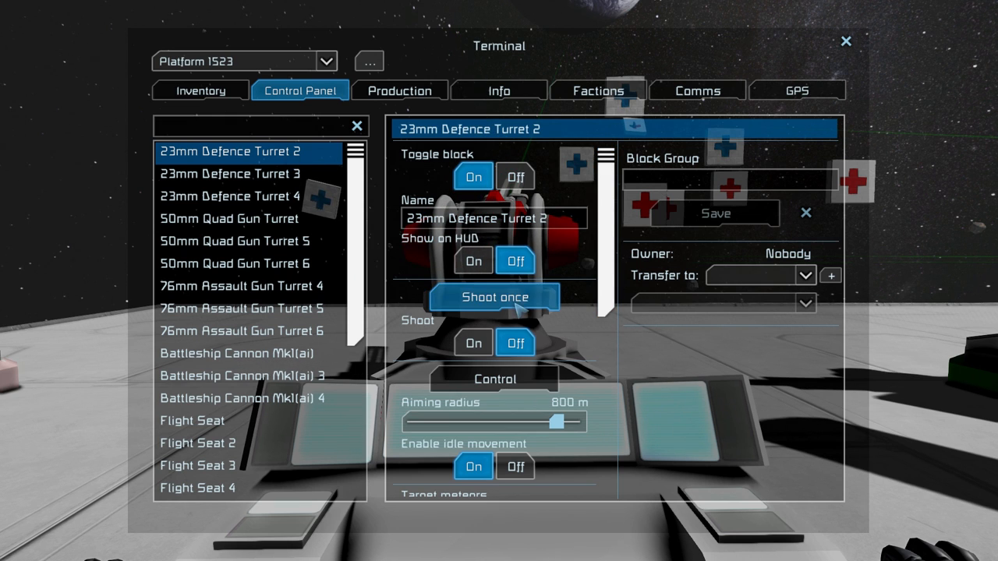
pyautogui.click(492, 297)
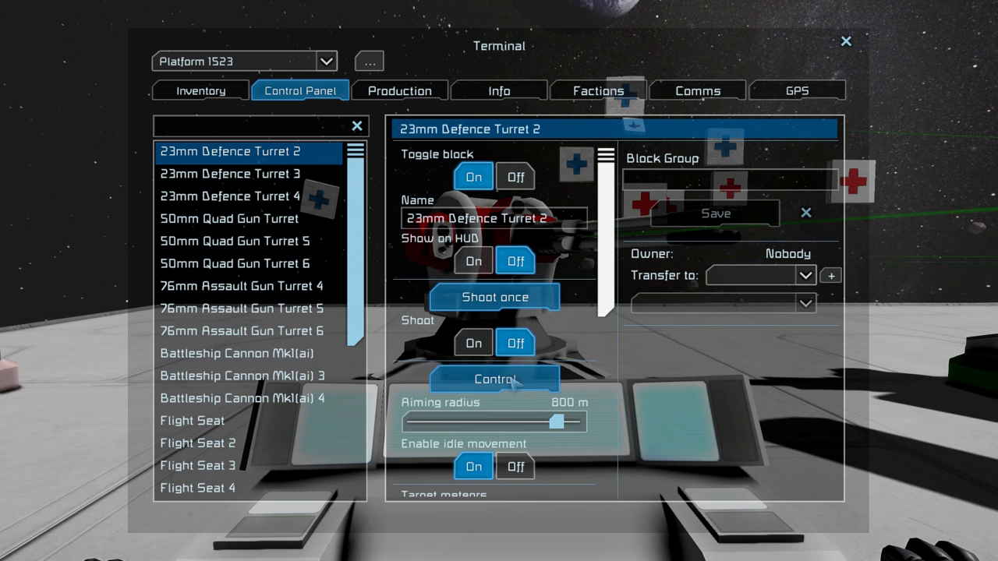
pyautogui.moveTo(553, 421); pyautogui.dragTo(576, 421)
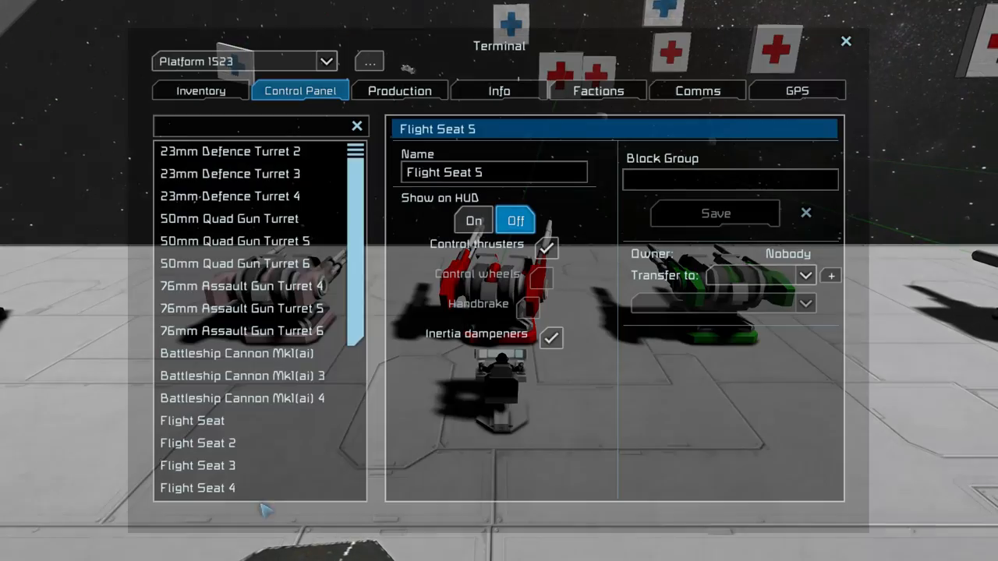
# Step: Fire 50mm Quad Gun Turret 5, then bring up 76mm Assault Gun Turret 4's settings
pyautogui.click(234, 240)
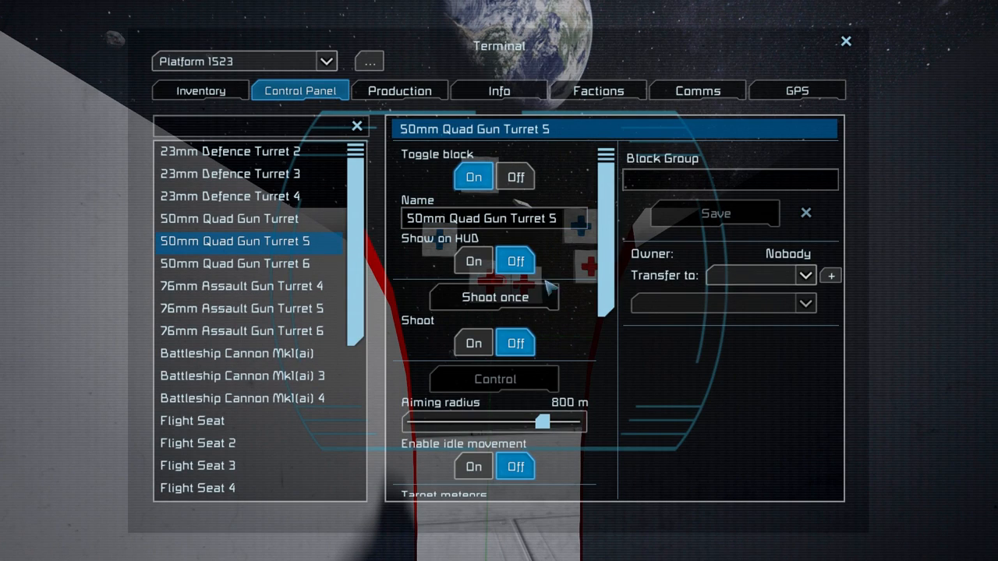
pyautogui.moveTo(543, 421); pyautogui.dragTo(585, 420)
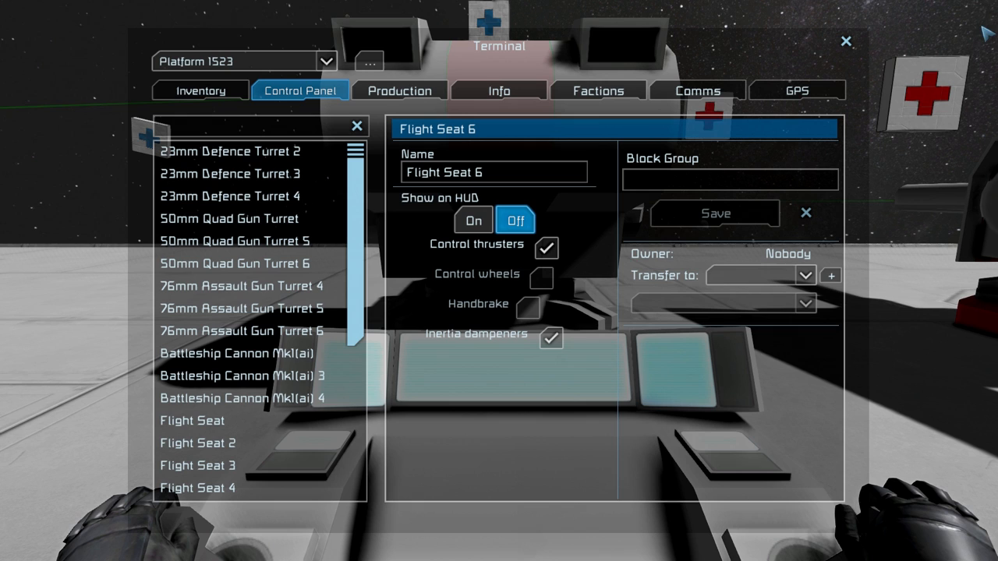
pyautogui.click(244, 287)
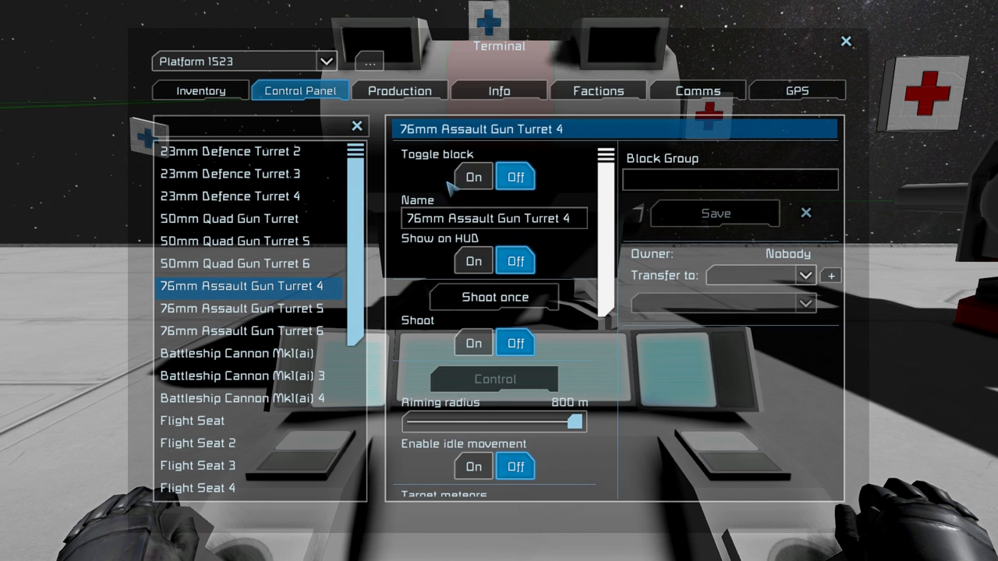
# Step: Switch on 76mm Assault Gun Turrets 4 and 5 via Toggle block
pyautogui.click(473, 176)
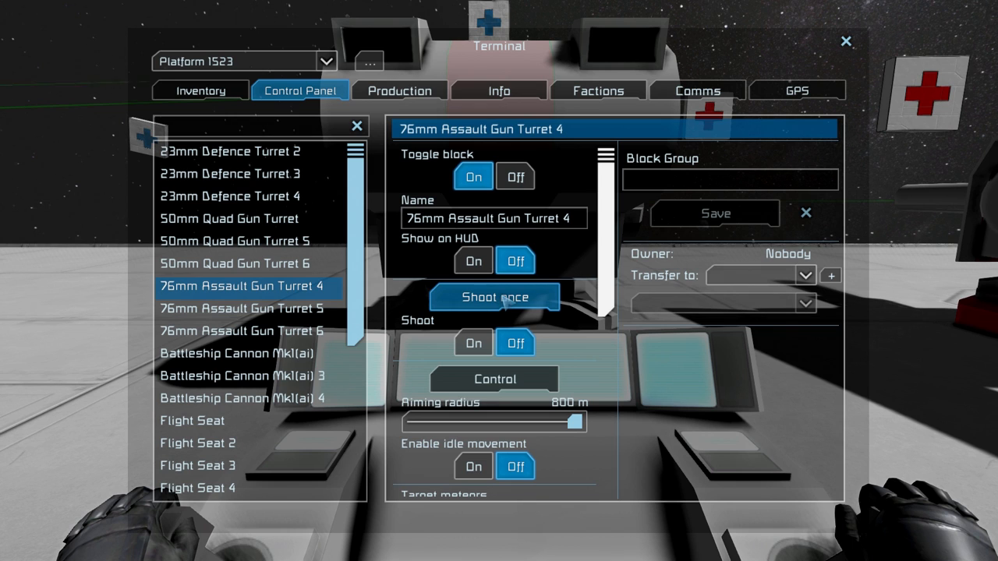
pyautogui.click(242, 308)
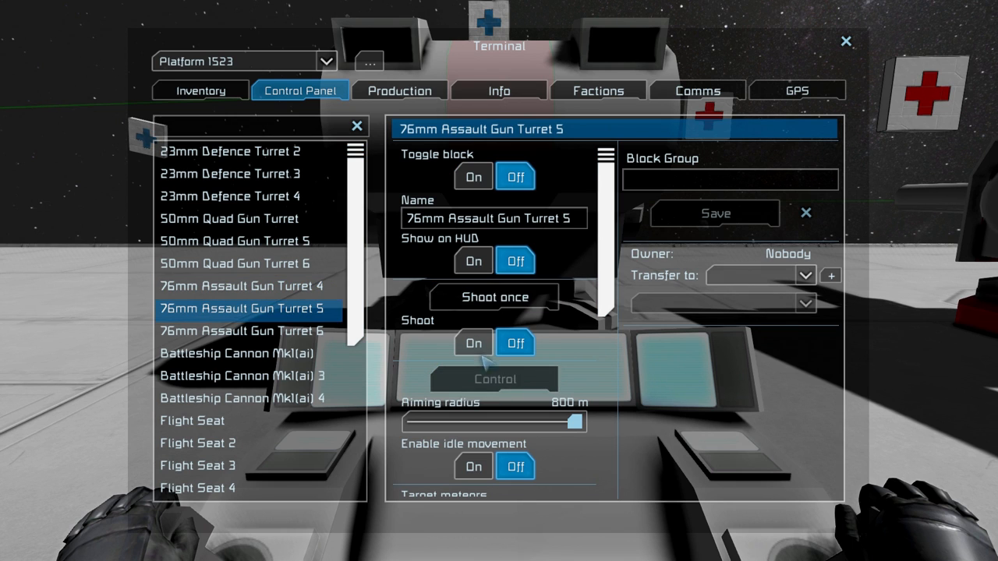
pyautogui.click(472, 176)
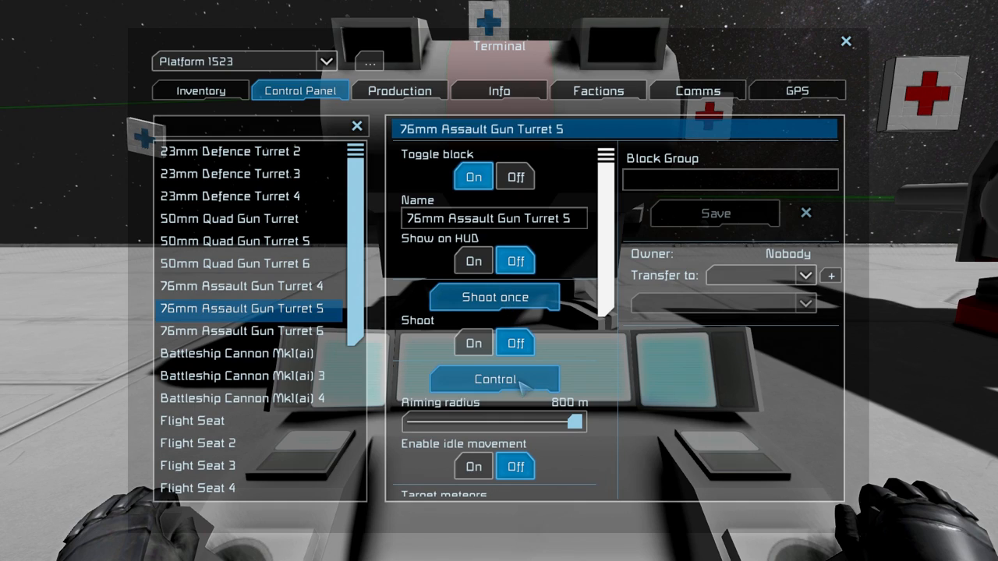
# Step: Take manual control of 76mm Assault Gun Turret 5
pyautogui.click(493, 378)
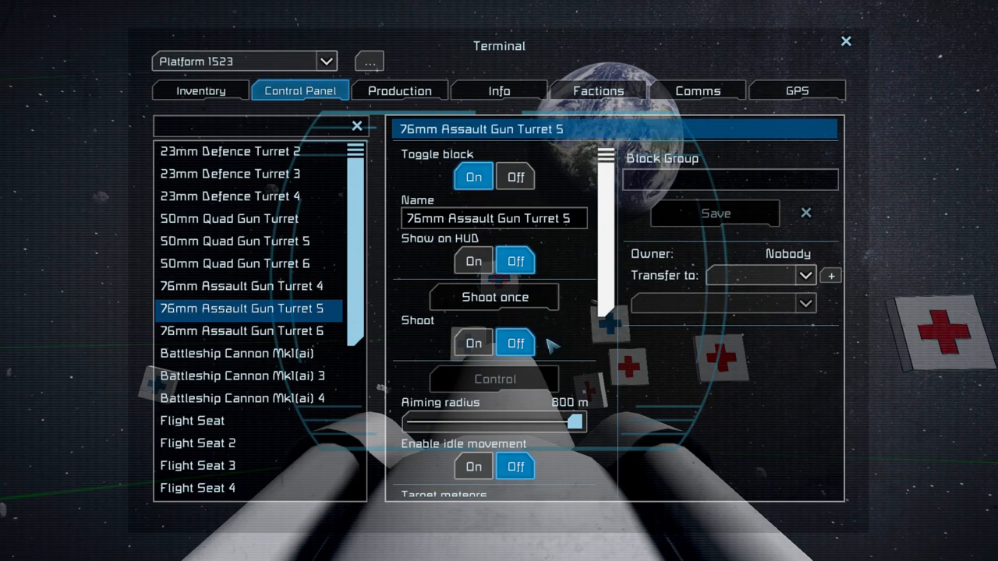
pyautogui.moveTo(413, 422); pyautogui.dragTo(580, 423)
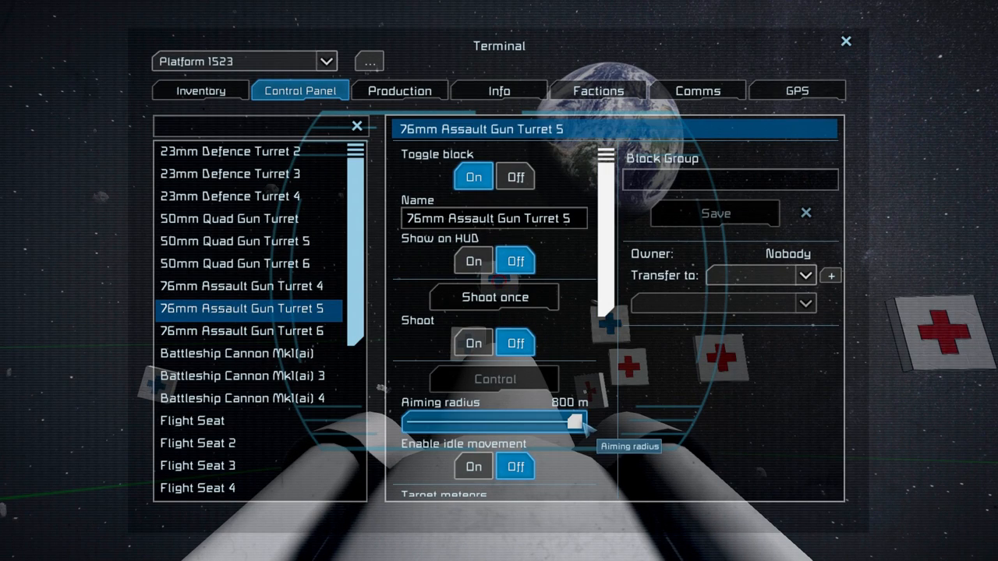
pyautogui.scroll(-3)
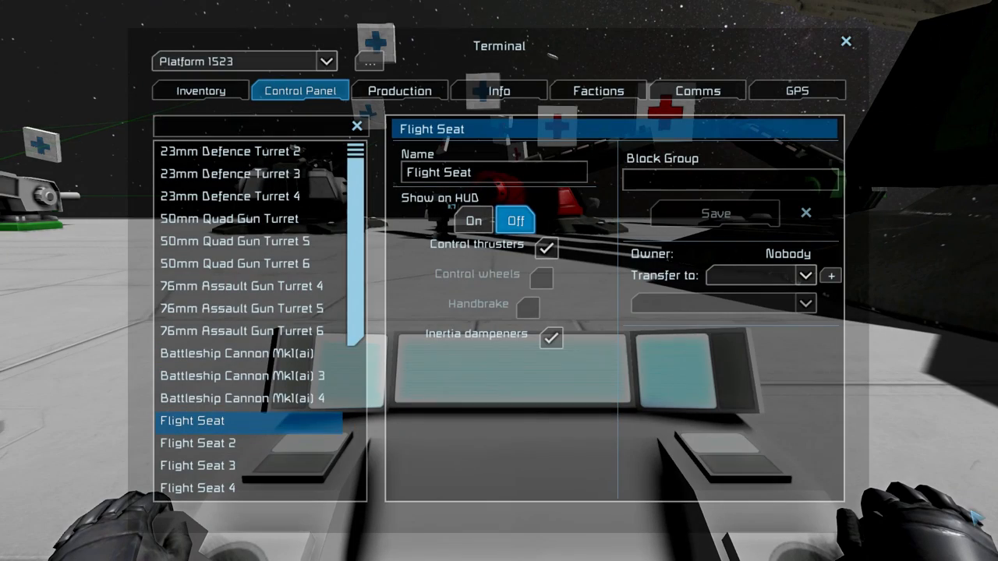
# Step: Show Battleship Cannon Mk1(ai) settings and scroll to confirm Toggle block is On
pyautogui.click(237, 352)
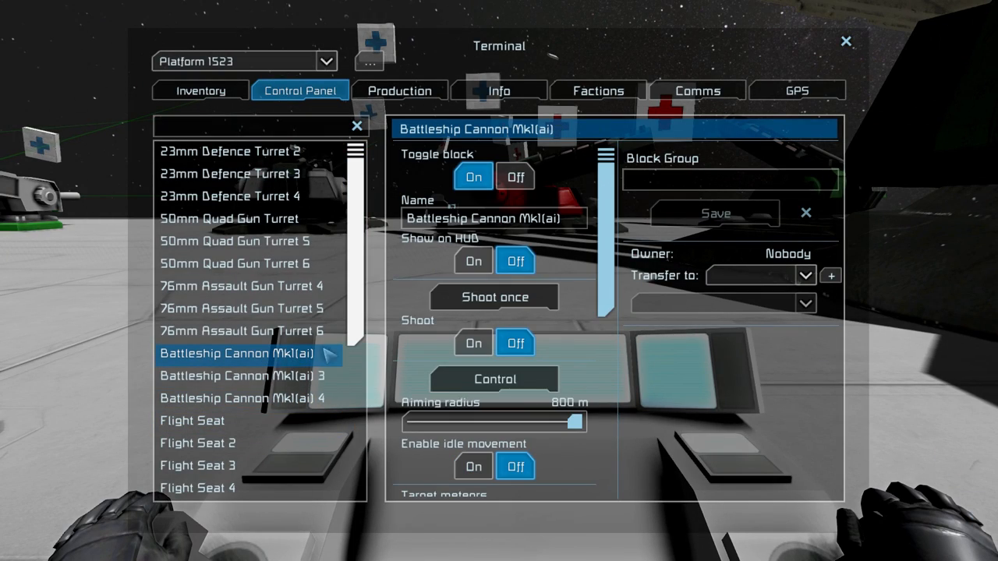
pyautogui.moveTo(517, 409)
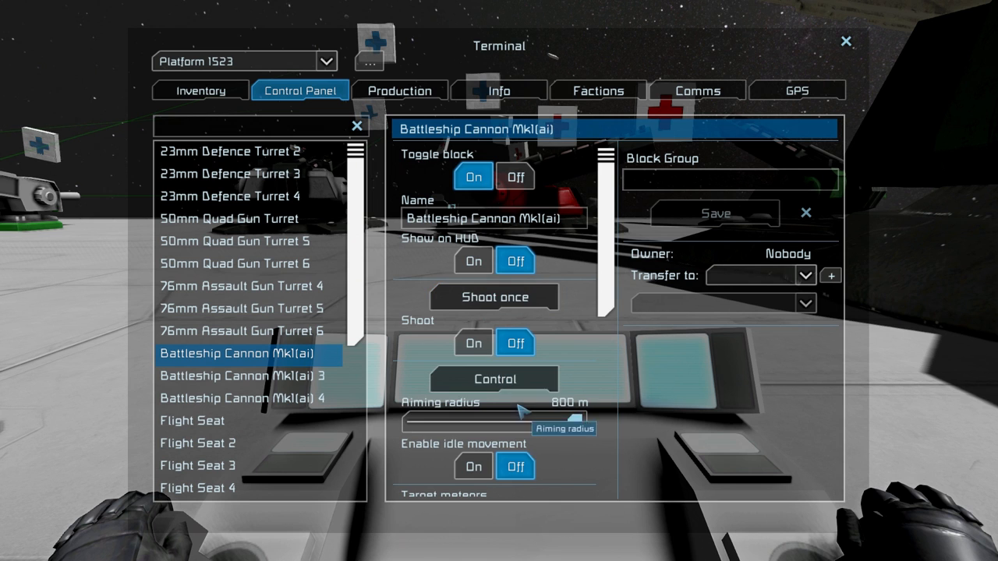
pyautogui.scroll(-3)
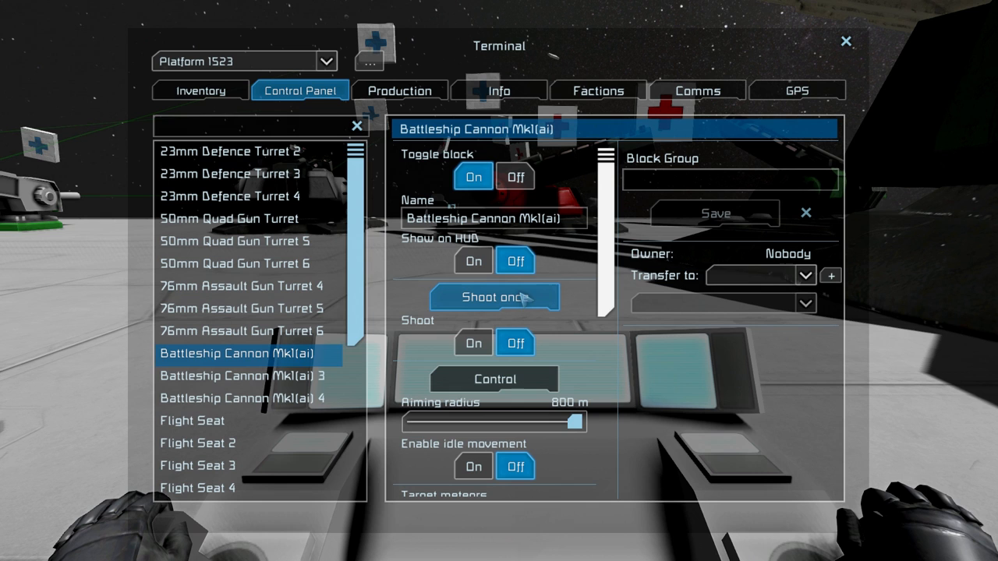
pyautogui.moveTo(309, 346)
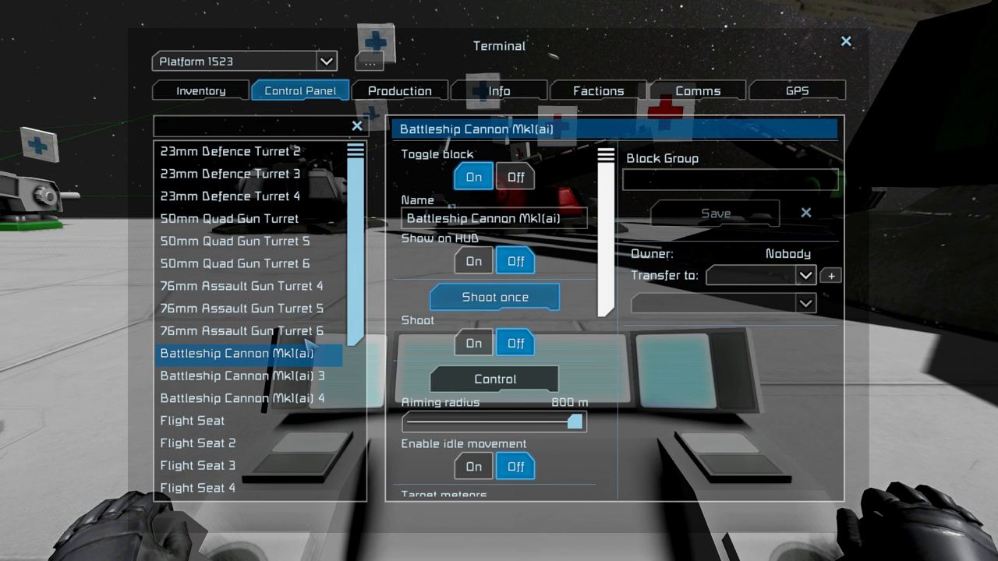
pyautogui.scroll(-3)
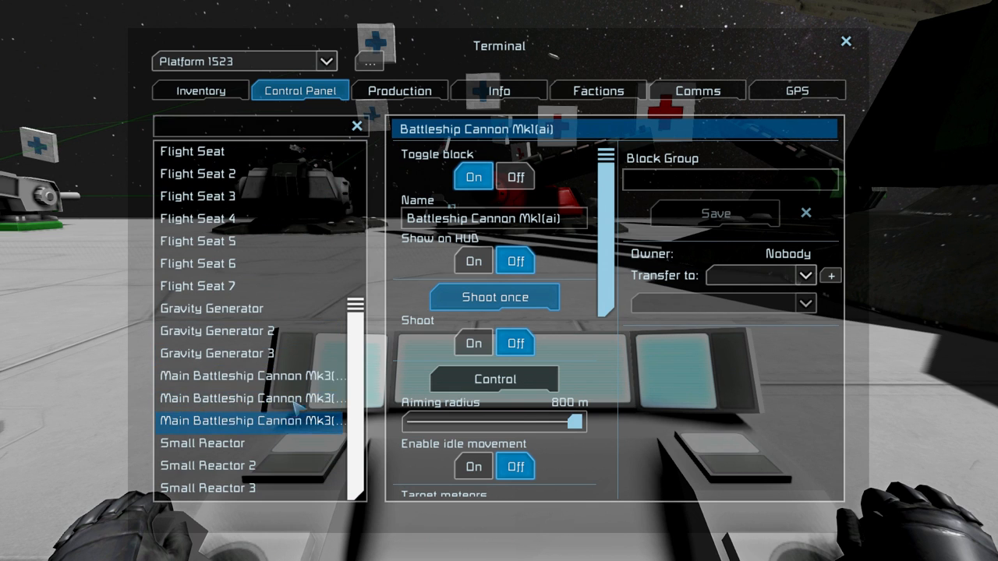